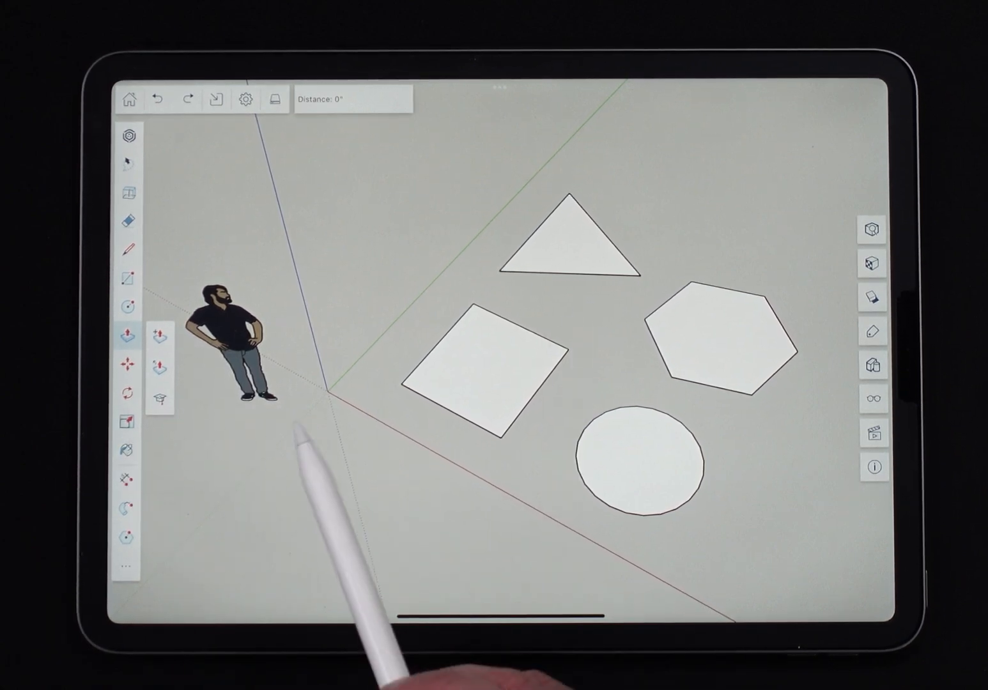
Check Preferences without changes, then pull the triangle up into a triangular prism.
{"action": "left_click", "coordinate": [245, 100]}
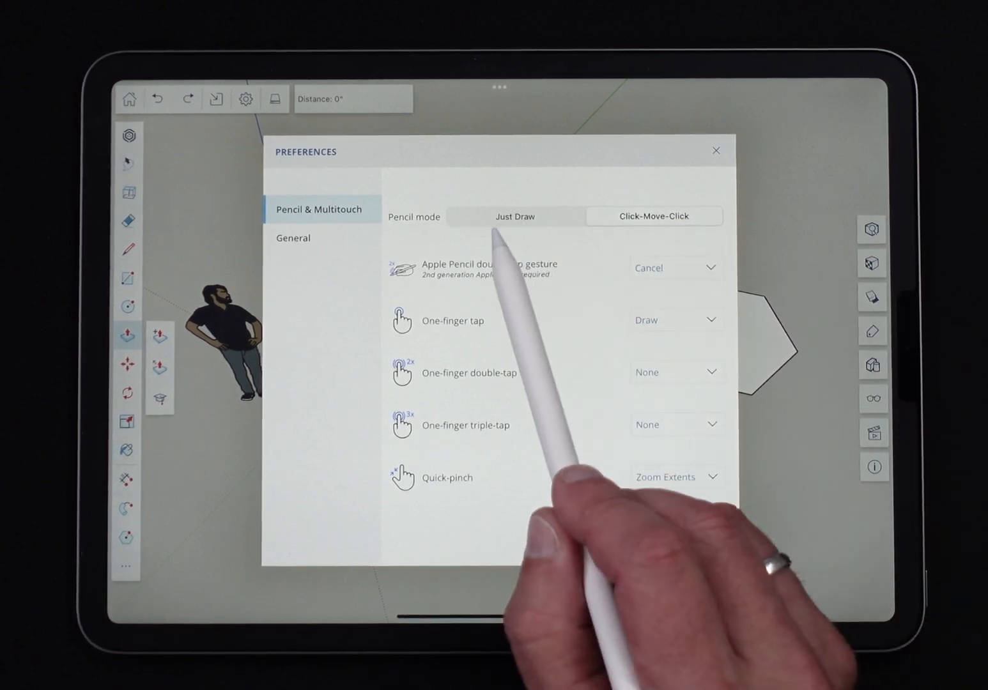
{"action": "mouse_move", "coordinate": [735, 156]}
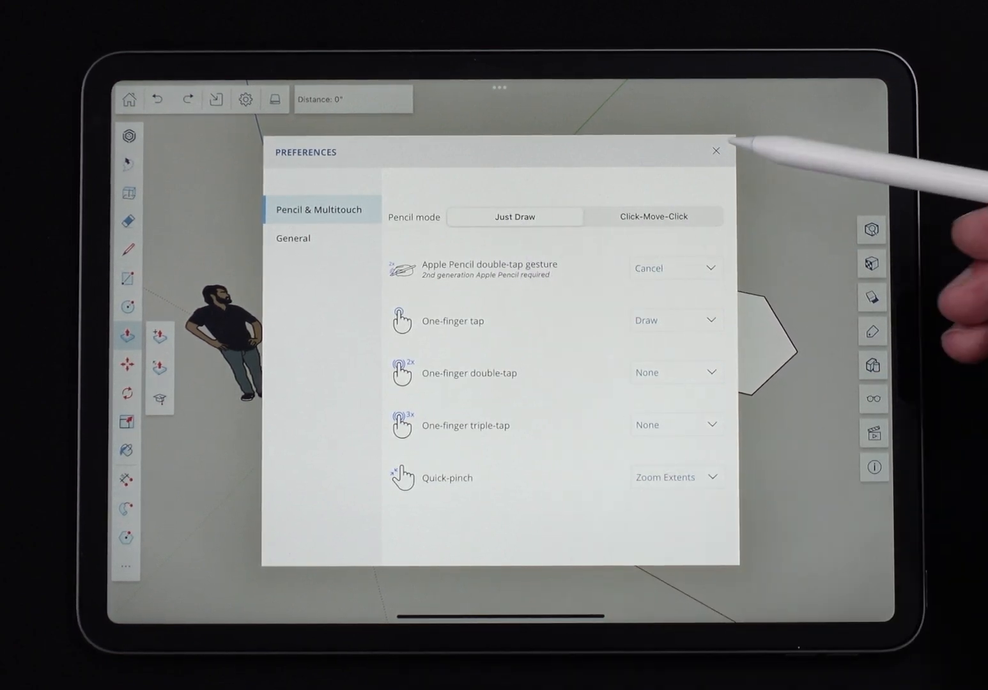
{"action": "left_click", "coordinate": [716, 150]}
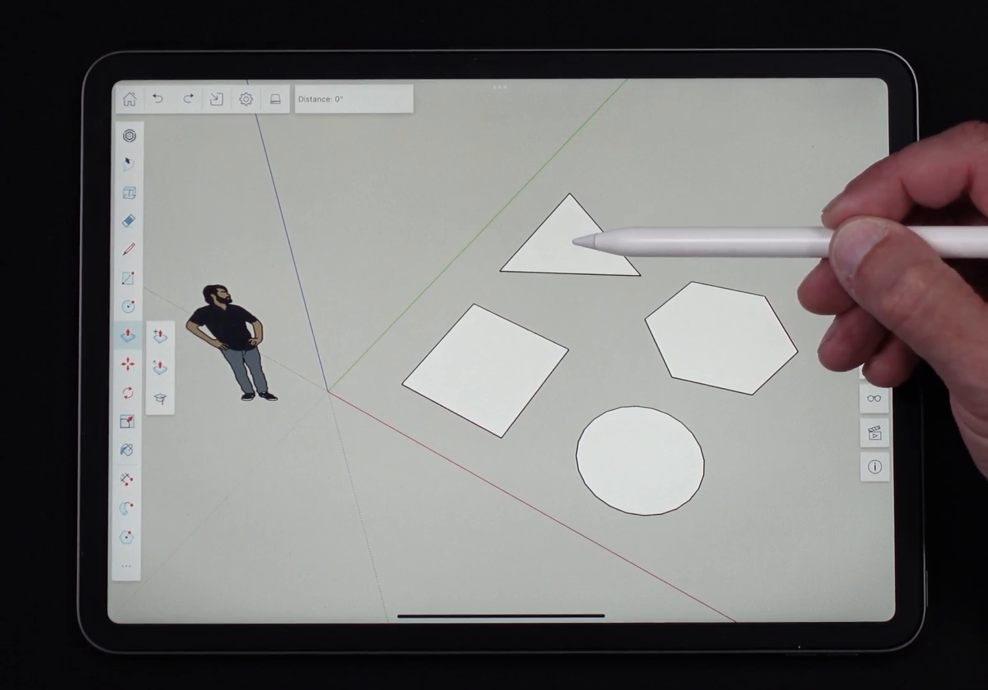
{"action": "left_click_drag", "start_coordinate": [575, 256], "coordinate": [575, 173]}
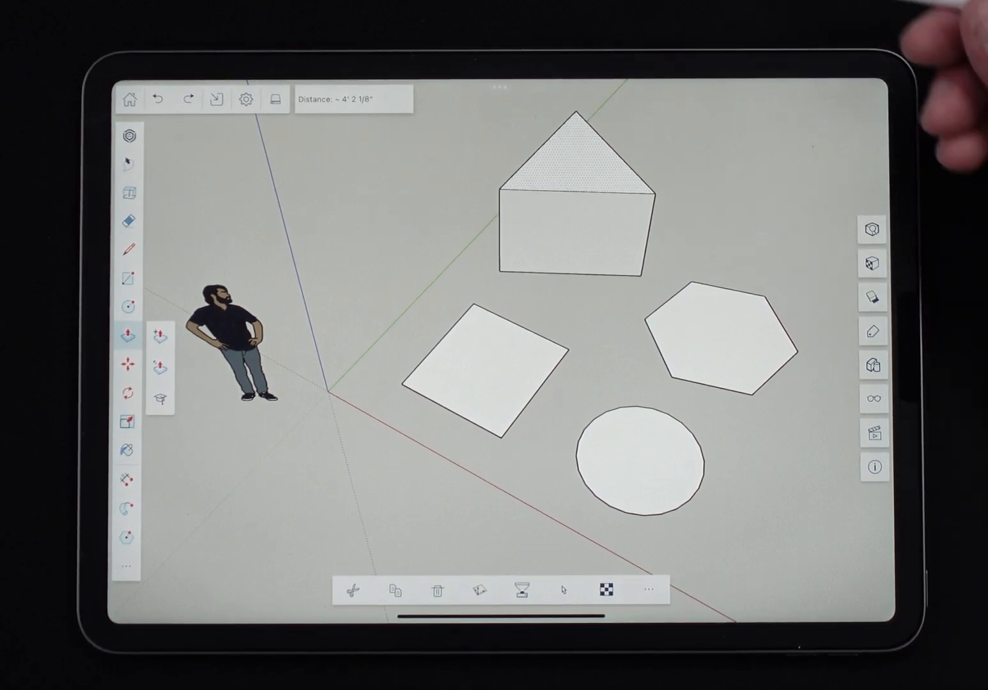
Check Preferences again, then pull the hexagon up into a hexagonal prism.
{"action": "left_click", "coordinate": [245, 99]}
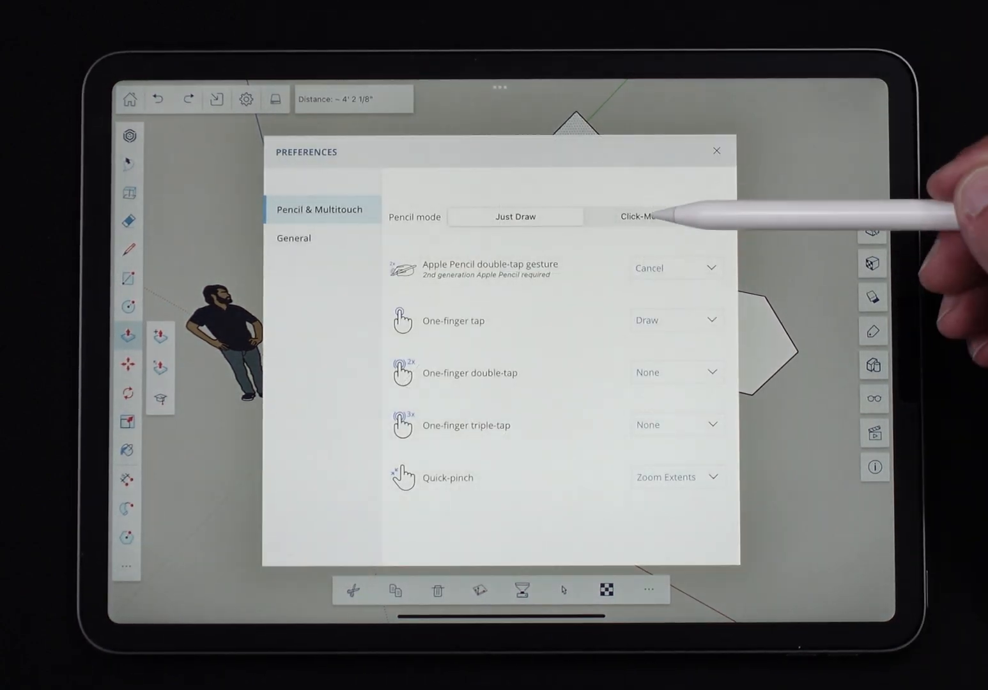
{"action": "left_click", "coordinate": [716, 151]}
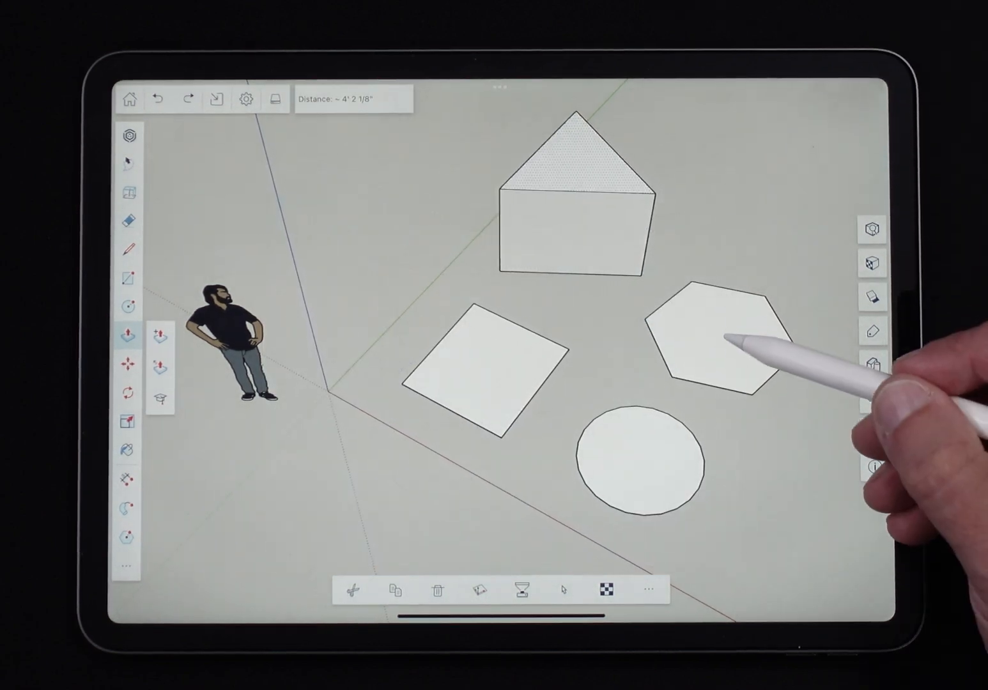
{"action": "left_click_drag", "start_coordinate": [728, 345], "coordinate": [734, 249]}
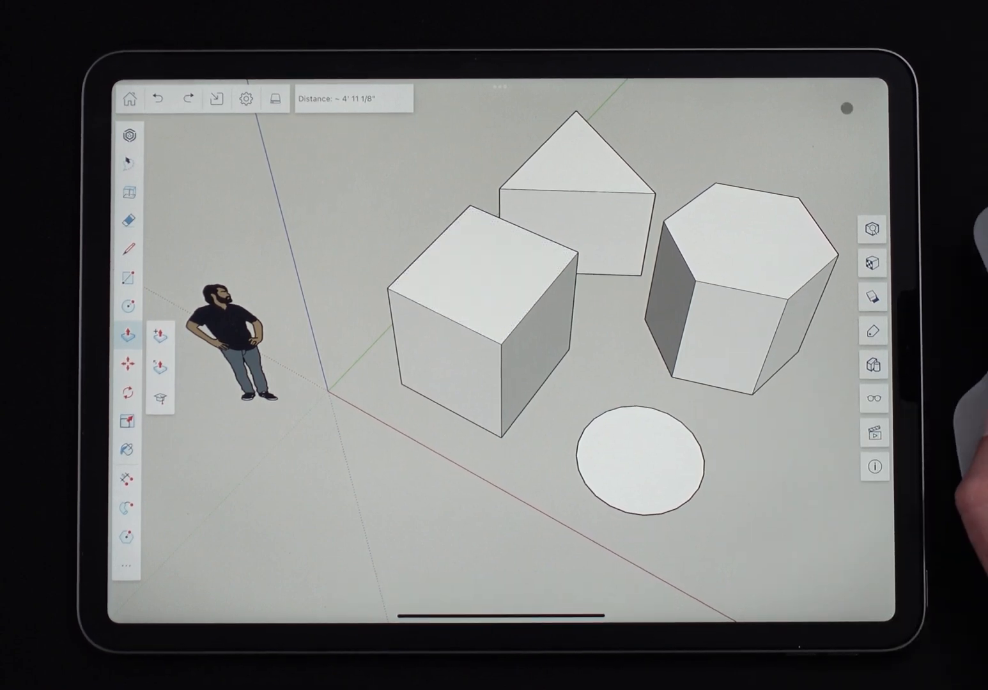
Raise the circle into a cylinder, then test-pull the cube's top and push it back to height.
{"action": "left_click", "coordinate": [637, 470]}
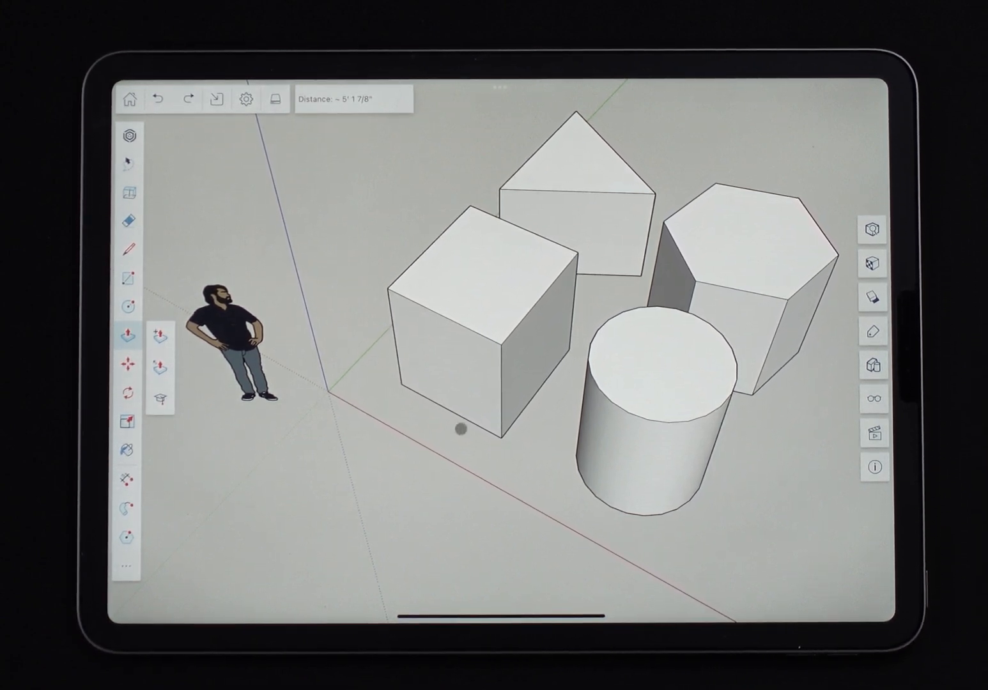
{"action": "left_click", "coordinate": [486, 282]}
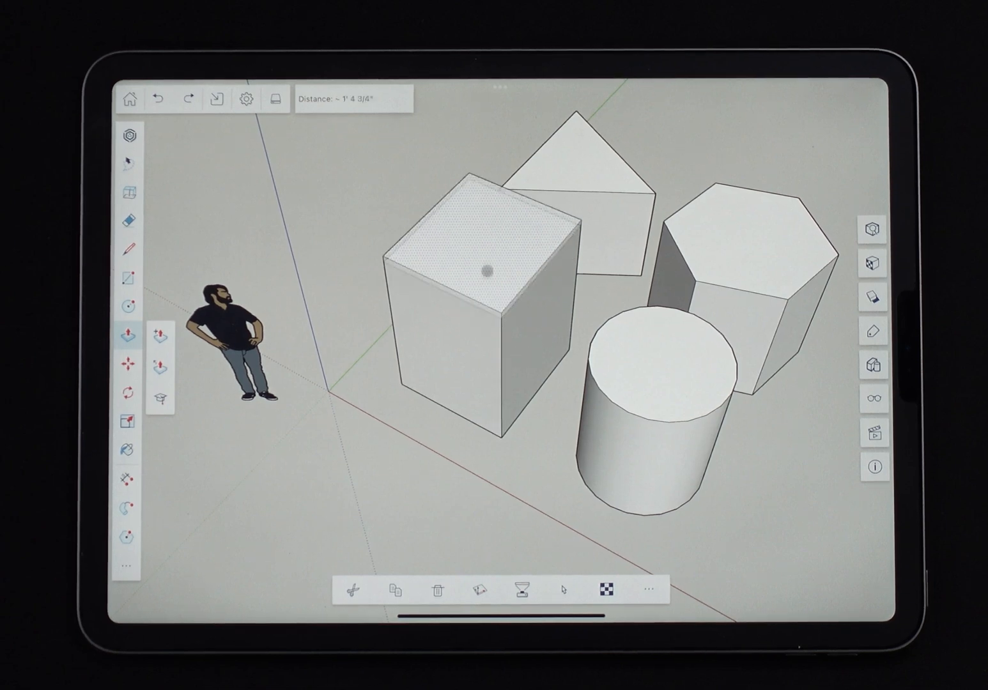
{"action": "left_click_drag", "start_coordinate": [471, 268], "coordinate": [470, 358]}
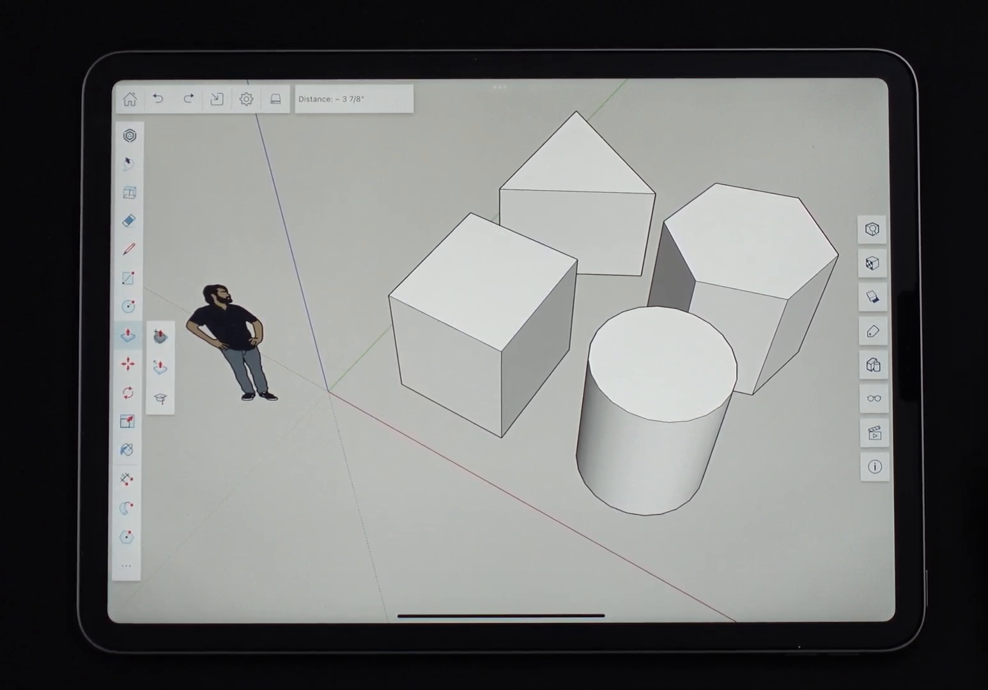
Enable the new-section modifier and pull the cube's top up as a second stacked block.
{"action": "left_click", "coordinate": [491, 319]}
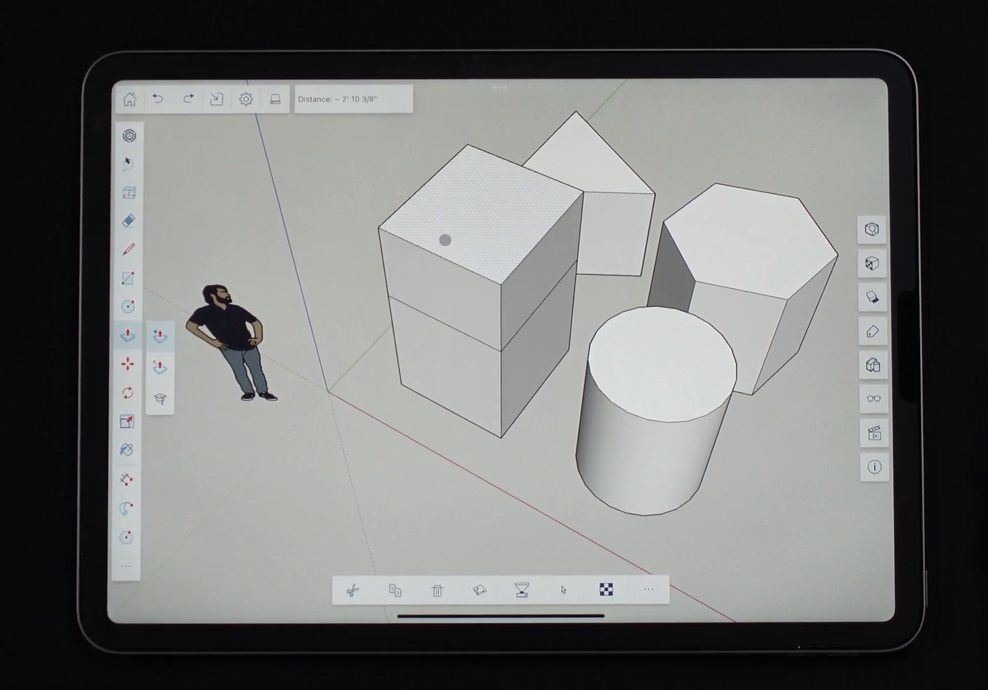
{"action": "left_click_drag", "start_coordinate": [440, 240], "coordinate": [518, 357]}
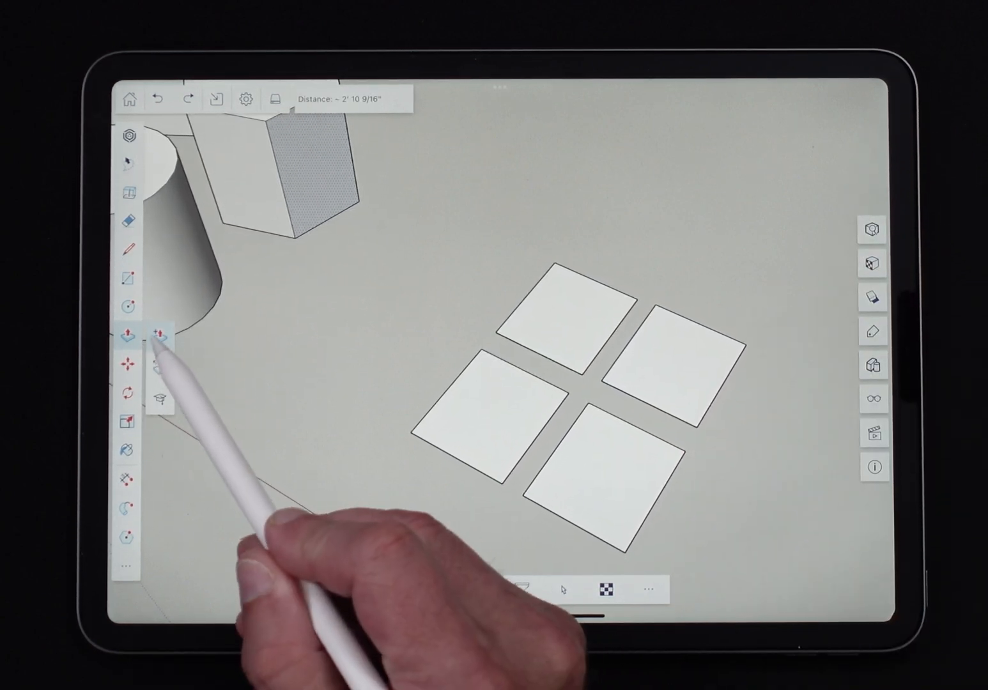
Adjust the Push/Pull behaviour before raising the four ground squares into cubes.
{"action": "left_click", "coordinate": [562, 320]}
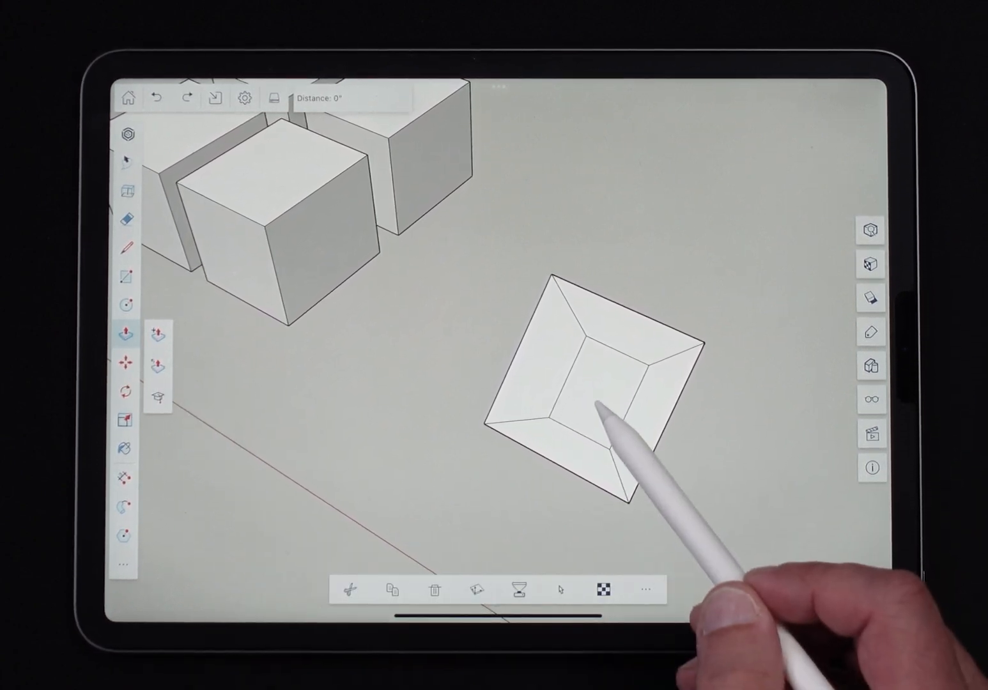
Turn toward the framed square and stretch it into a longer rectangle.
{"action": "left_click_drag", "start_coordinate": [590, 412], "coordinate": [486, 384]}
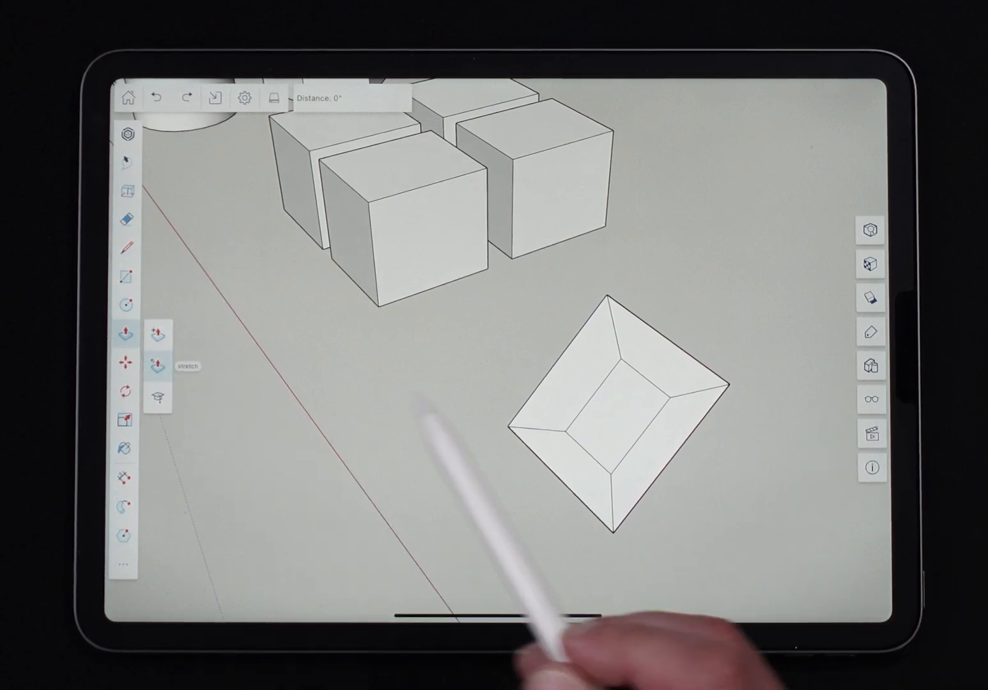
{"action": "left_click_drag", "start_coordinate": [624, 397], "coordinate": [562, 421]}
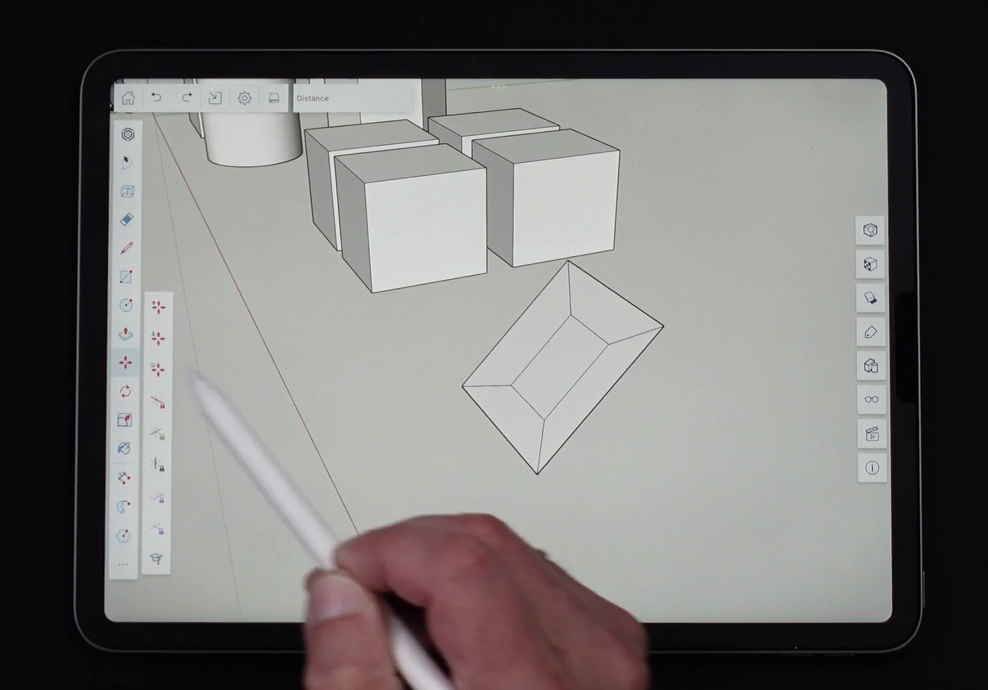
Raise the frame's inner panel, lower it back flat, then enable the Stretch modifier.
{"action": "left_click", "coordinate": [540, 373]}
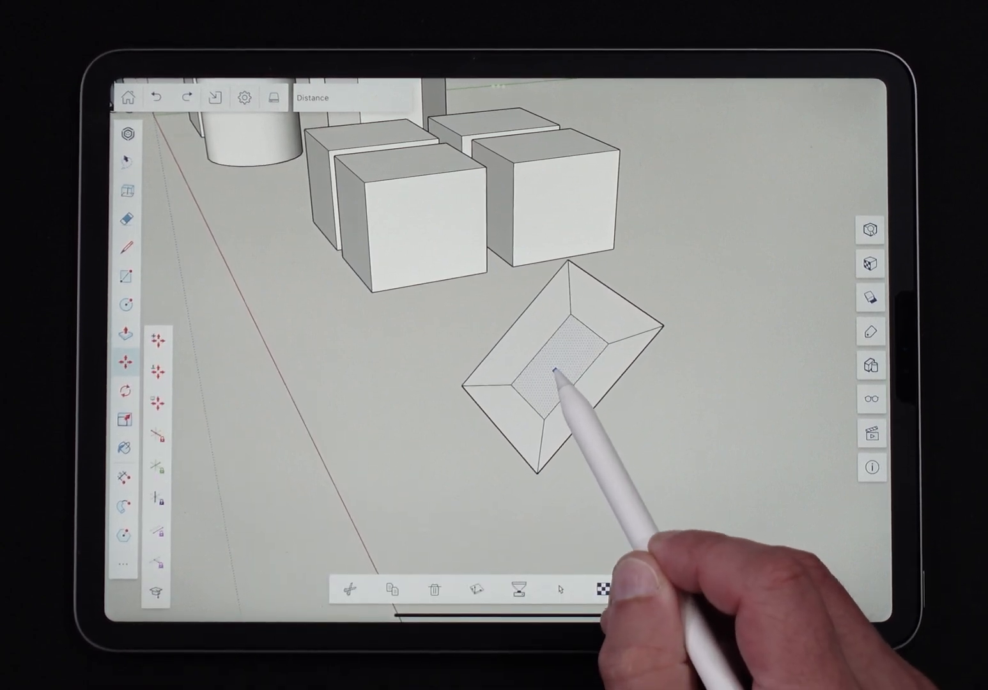
{"action": "left_click_drag", "start_coordinate": [549, 377], "coordinate": [536, 255]}
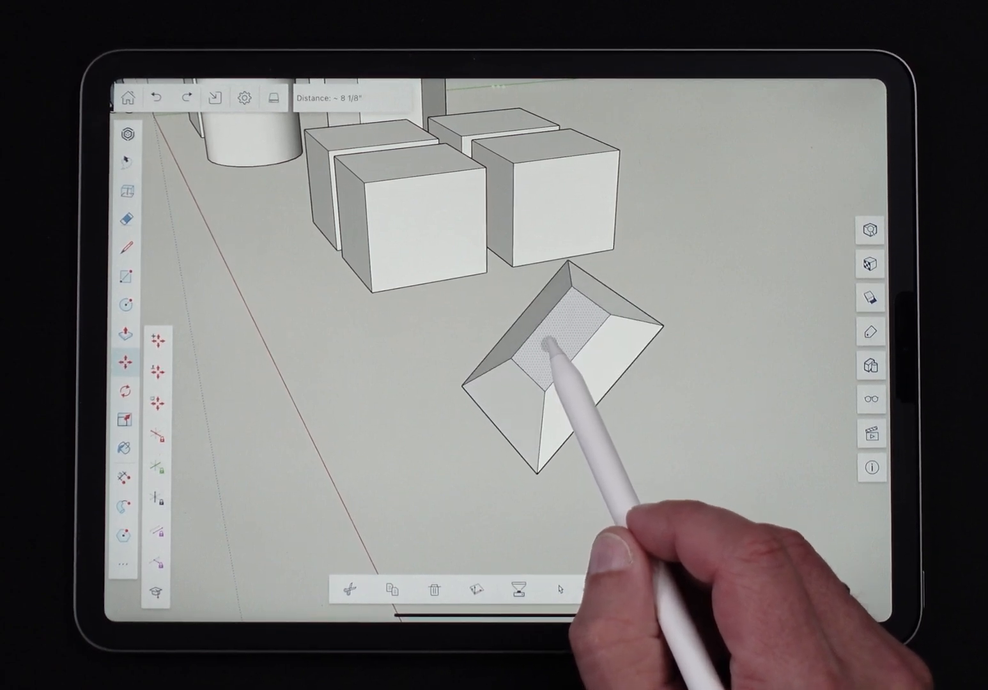
{"action": "left_click_drag", "start_coordinate": [549, 345], "coordinate": [560, 287]}
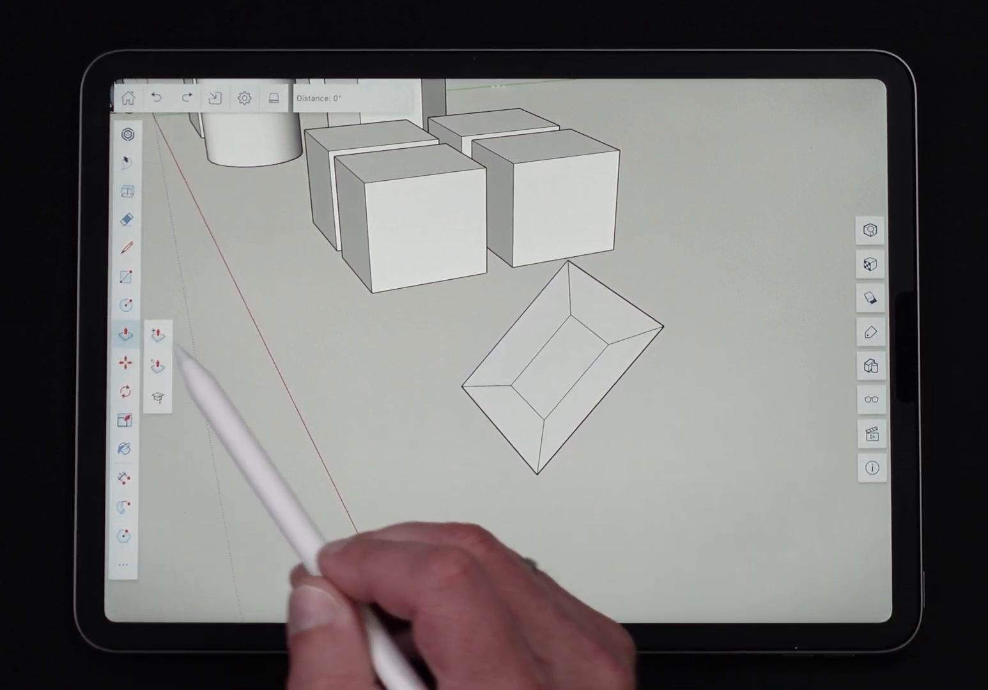
{"action": "left_click", "coordinate": [545, 368]}
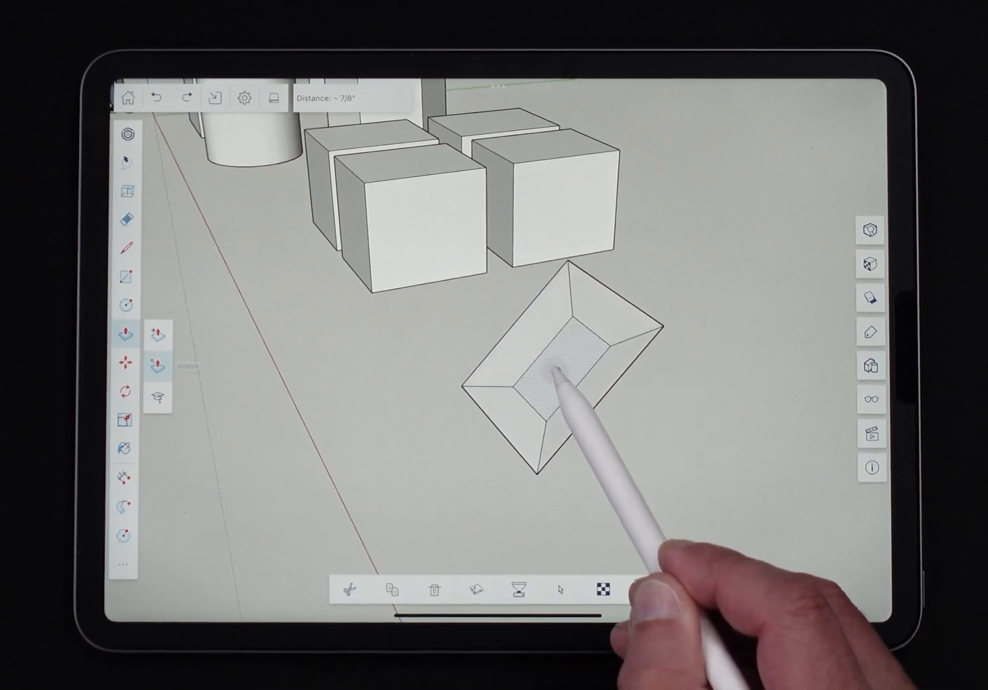